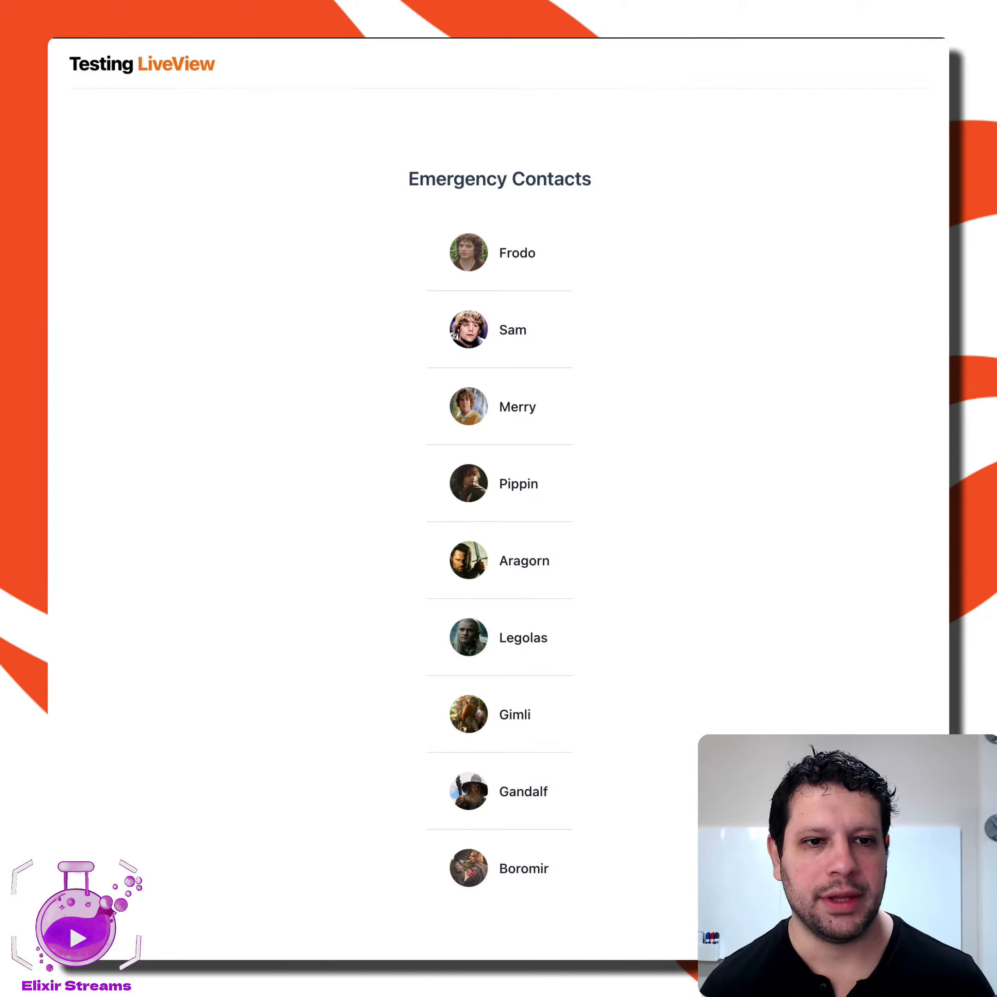
# Dismiss the 'Contacts synced' success flash on the contacts page.
pyautogui.scroll(-3)
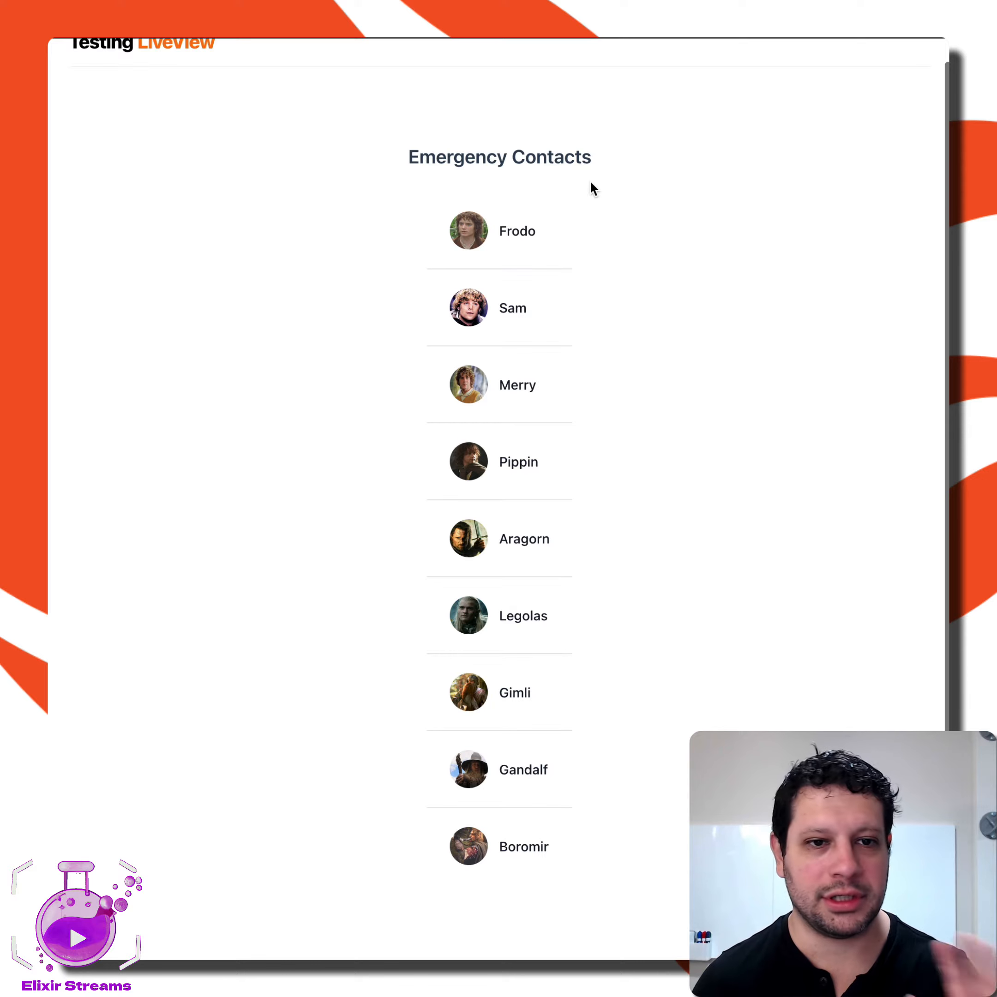
pyautogui.moveTo(627, 180)
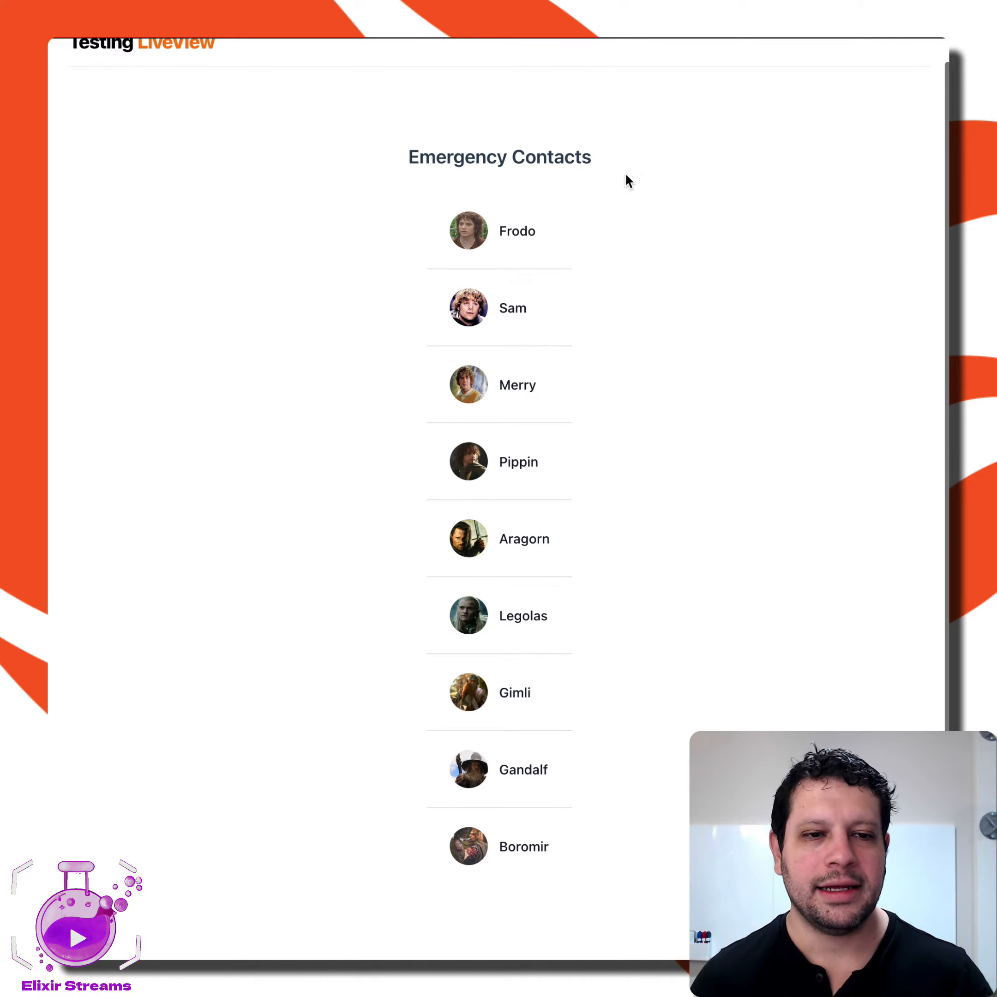
pyautogui.moveTo(624, 248)
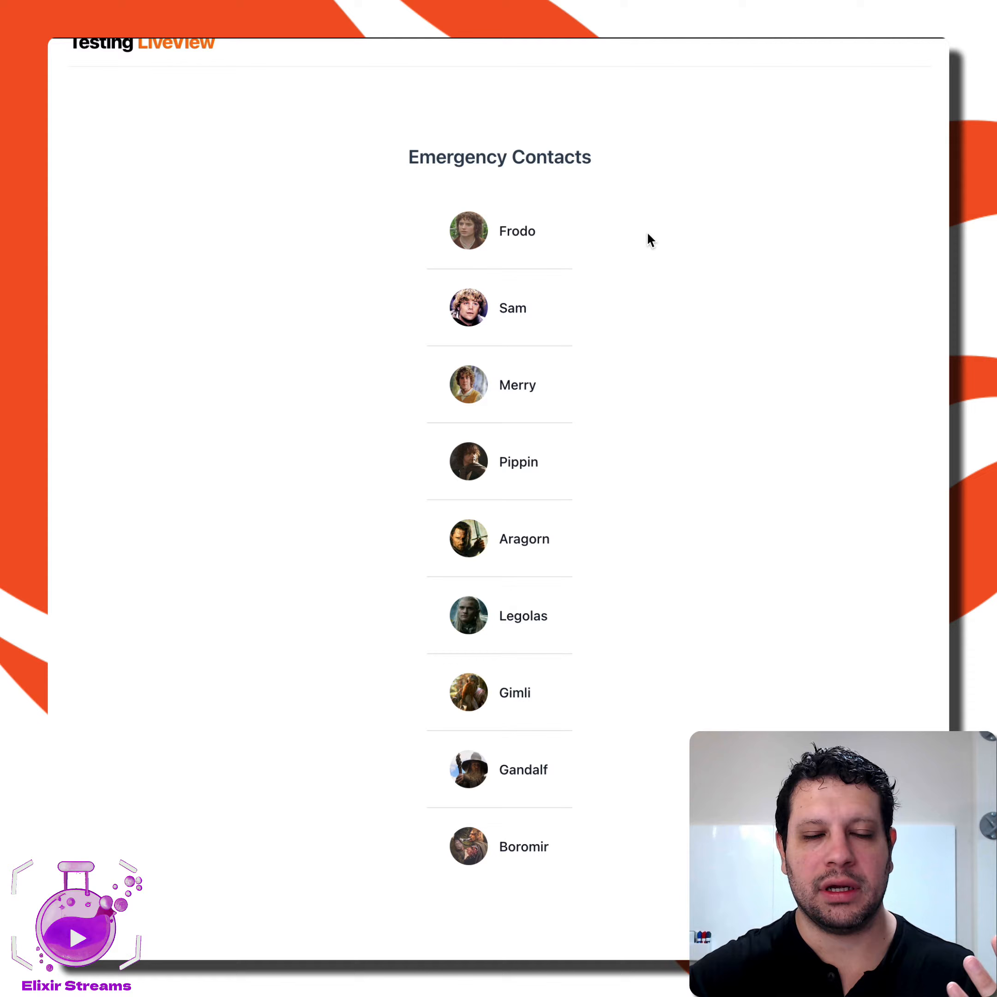
pyautogui.moveTo(534, 216)
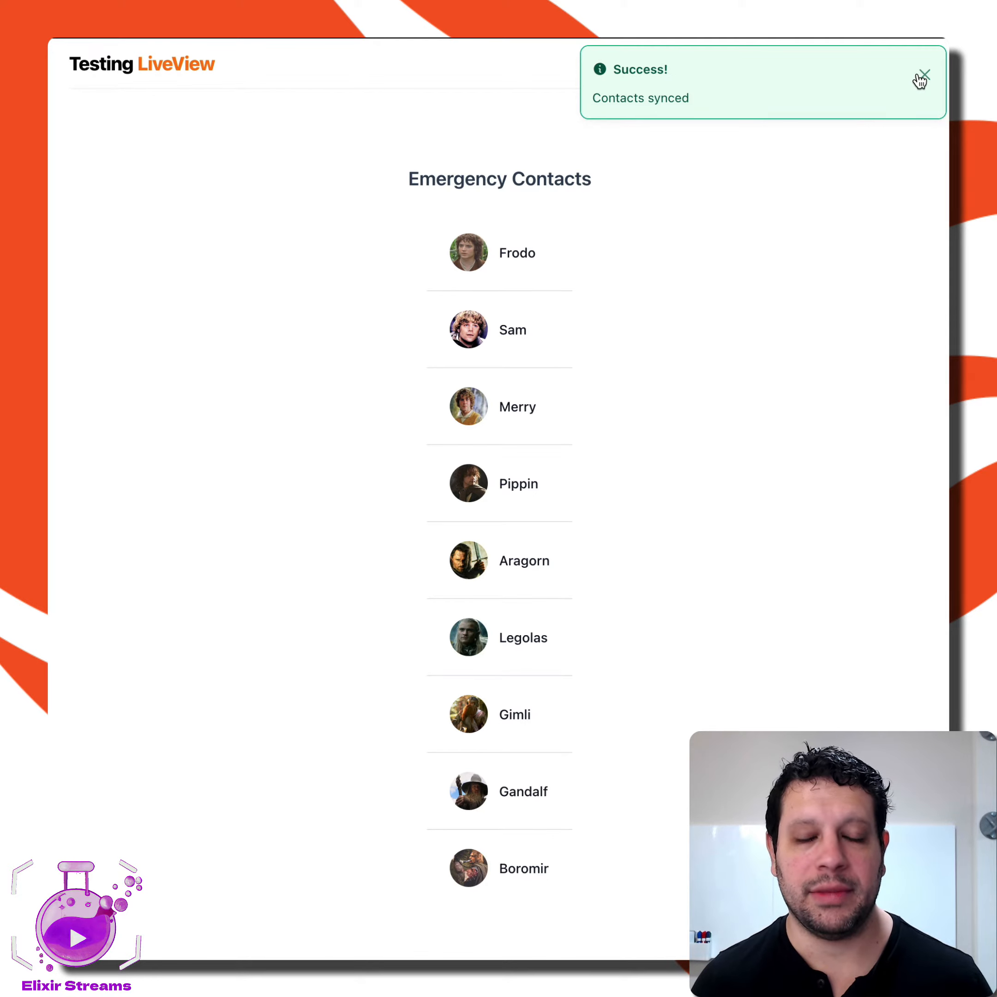
pyautogui.click(924, 75)
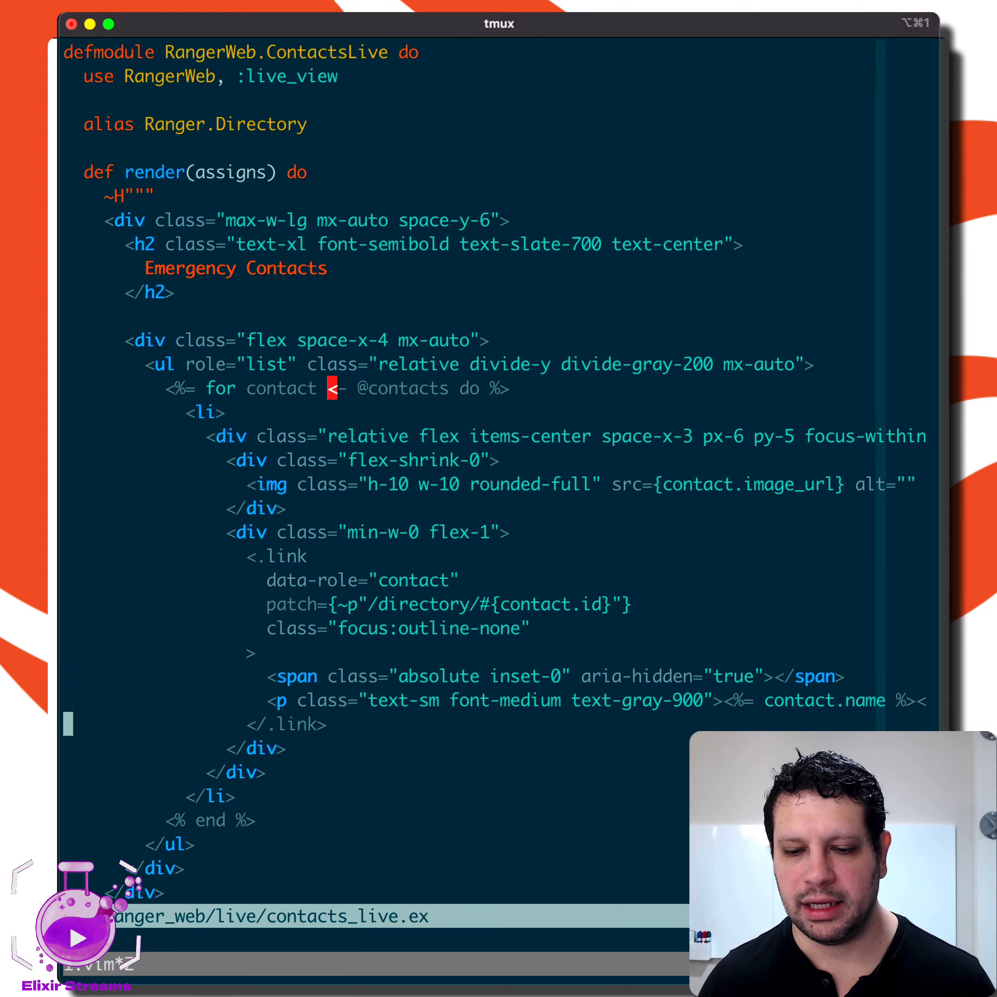
pyautogui.scroll(-3)
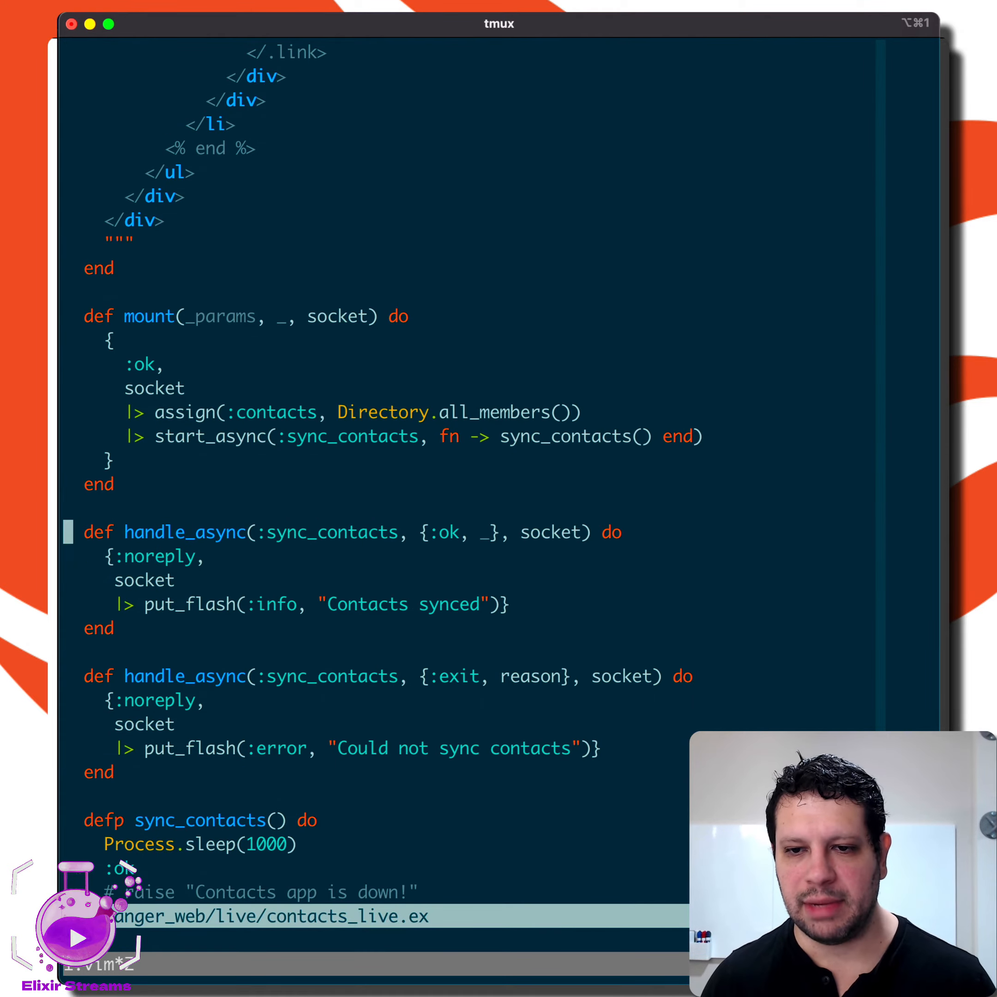
pyautogui.press('V')
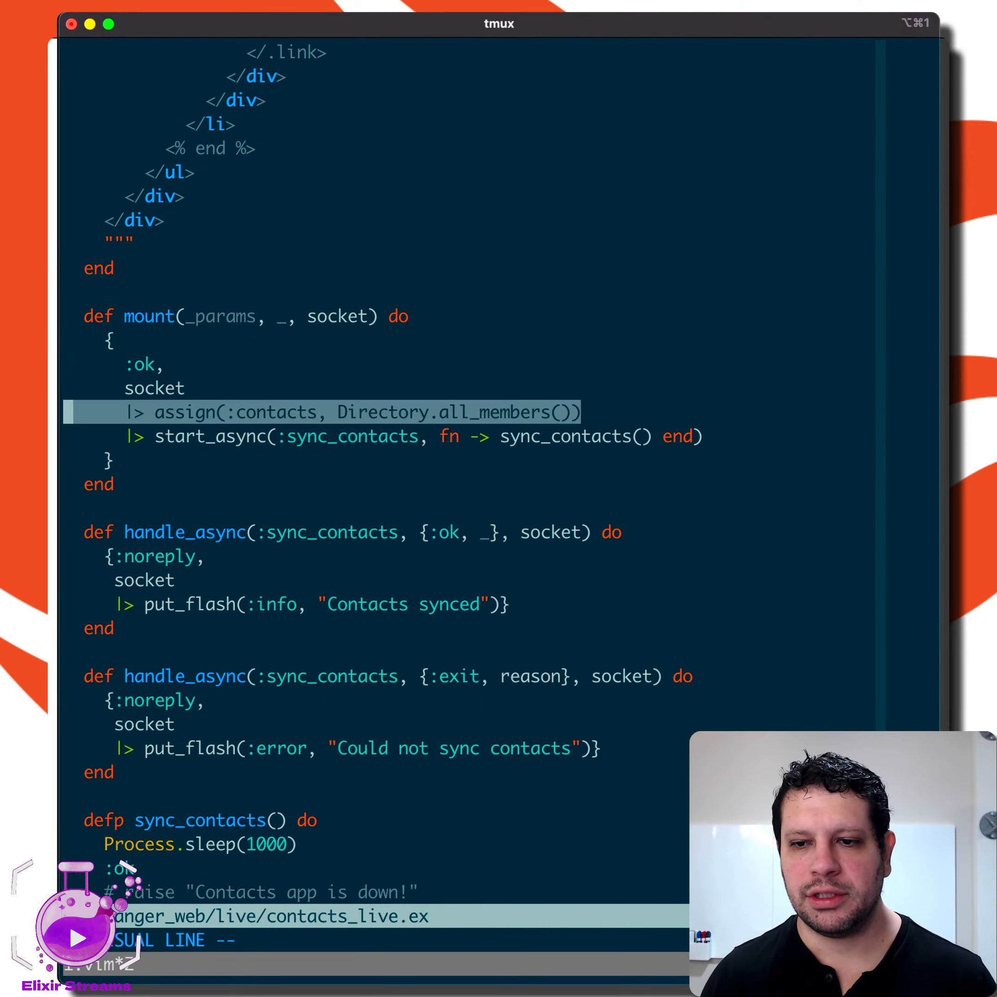
pyautogui.press('Escape')
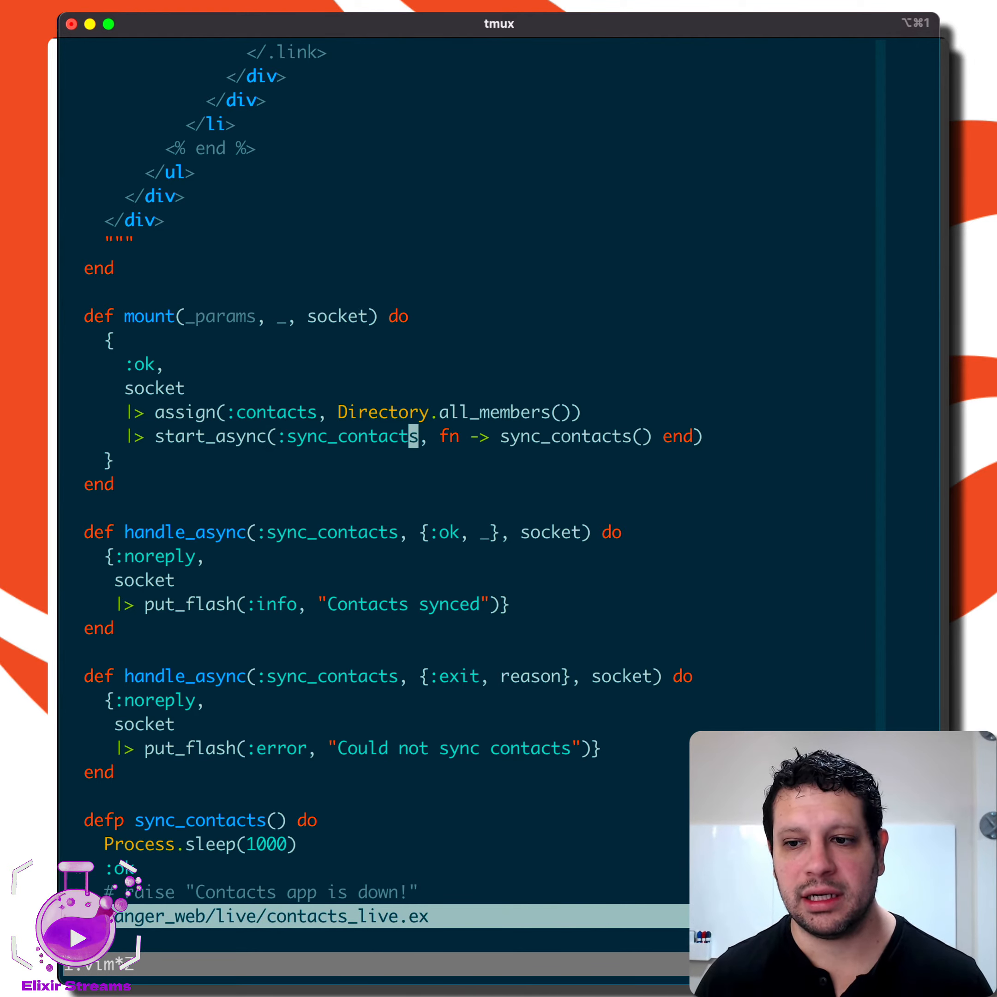
pyautogui.scroll(-3)
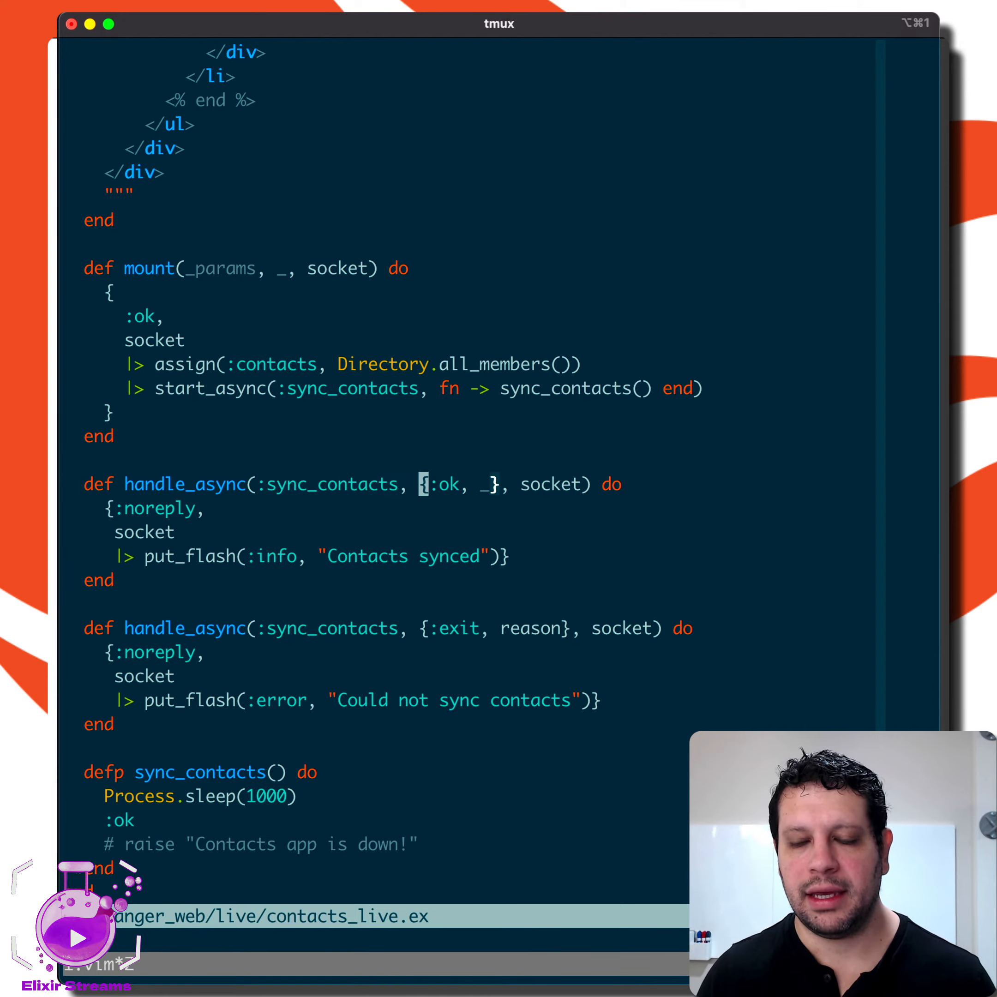
pyautogui.press('v')
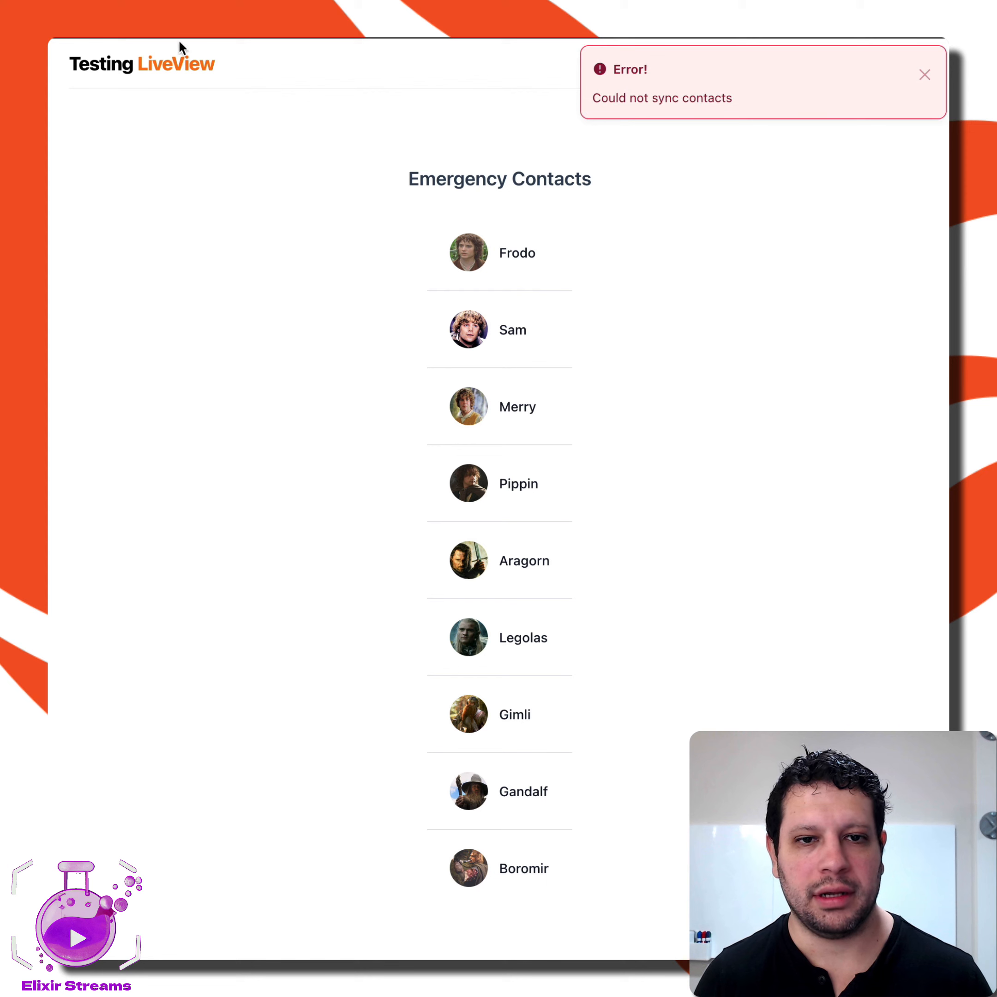
pyautogui.moveTo(686, 123)
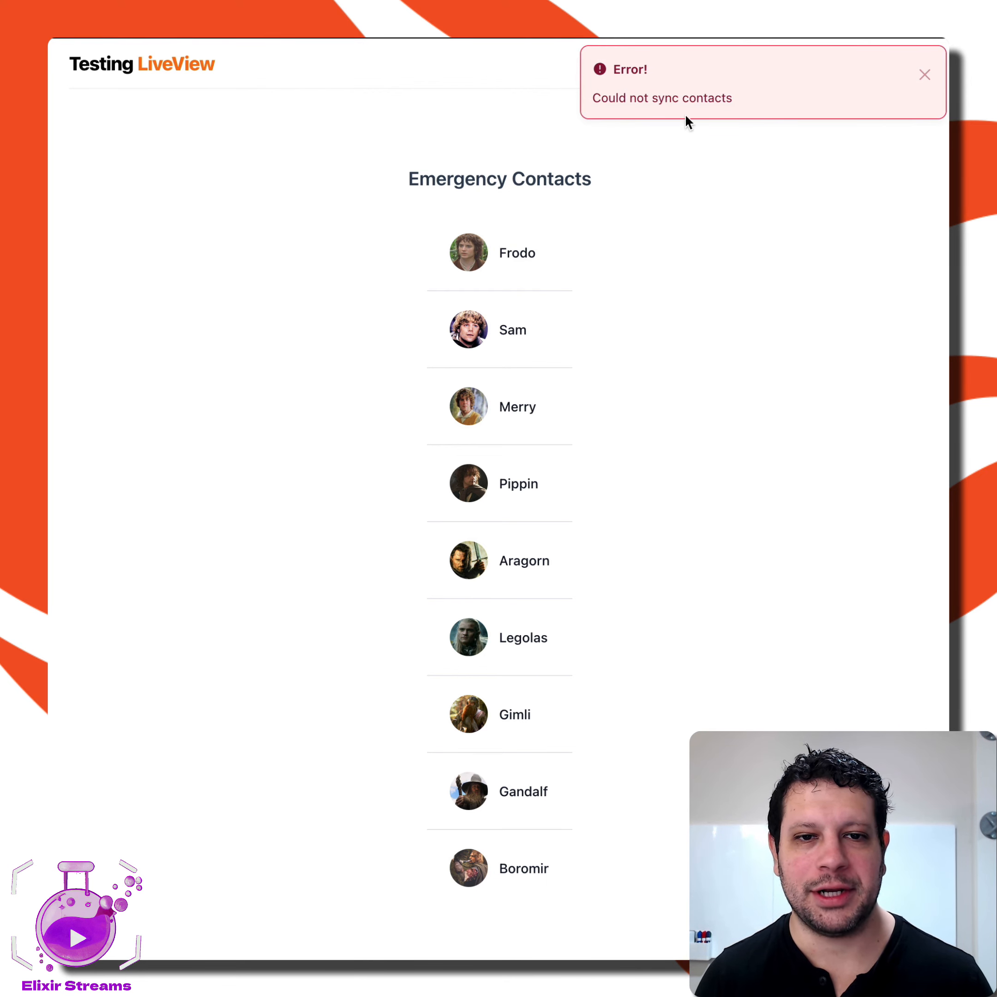
# Dismiss the 'Could not sync contacts' error flash, leaving the contacts list.
pyautogui.click(924, 75)
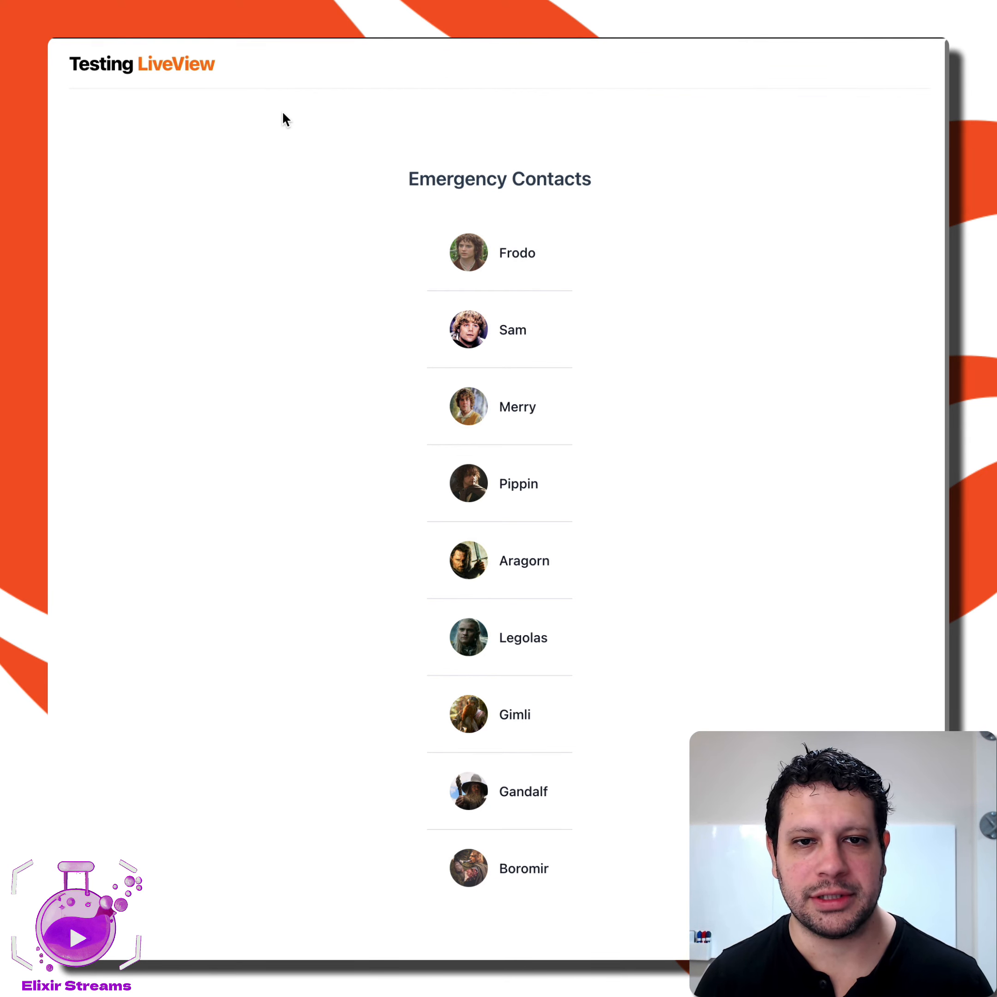